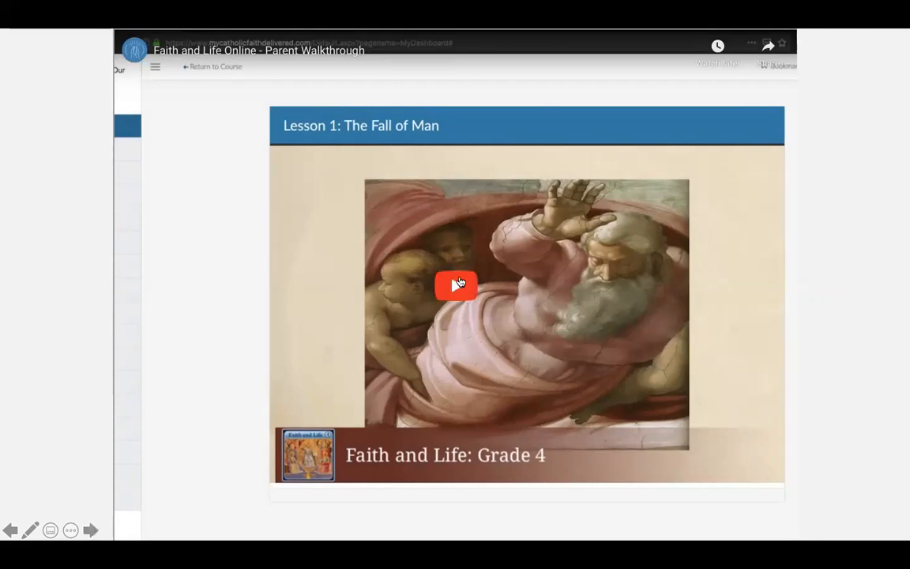
Play the Faith and Life parent walkthrough video on YouTube
click(456, 284)
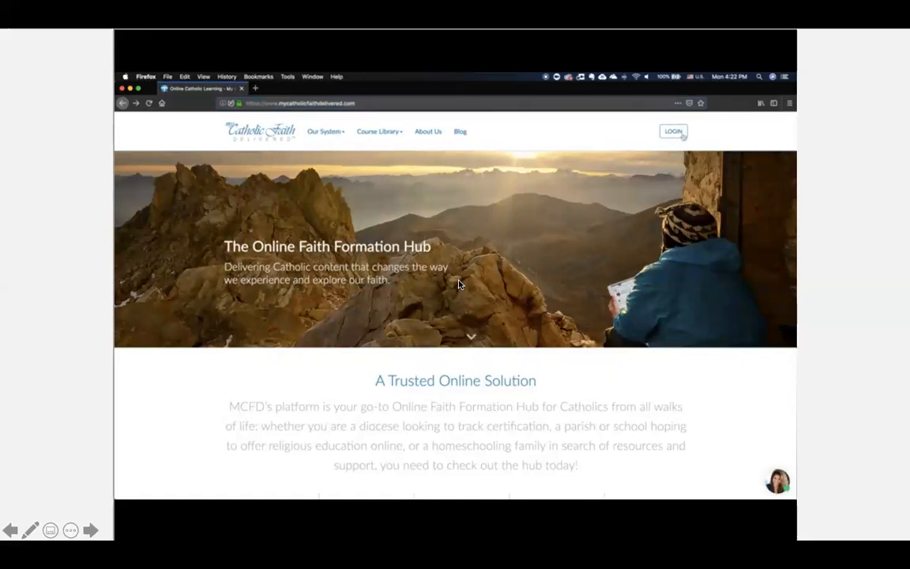
mouse_move(673, 131)
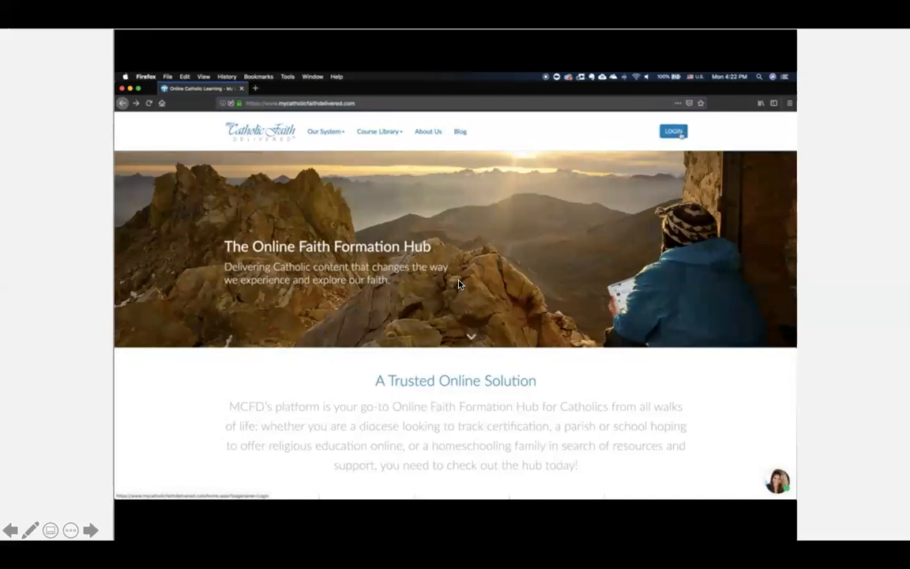
Log in to My Catholic Faith Delivered with the demo parent's email and password
click(672, 131)
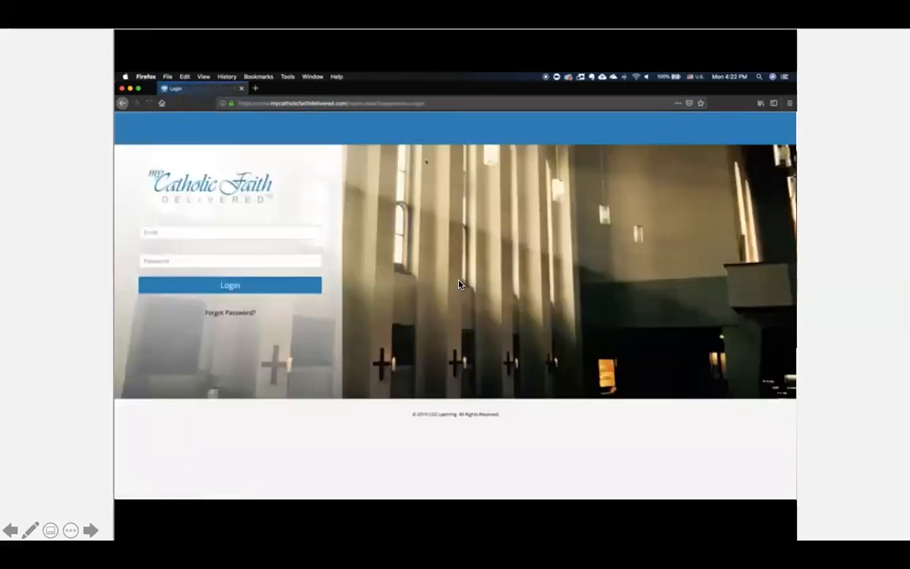
click(230, 233)
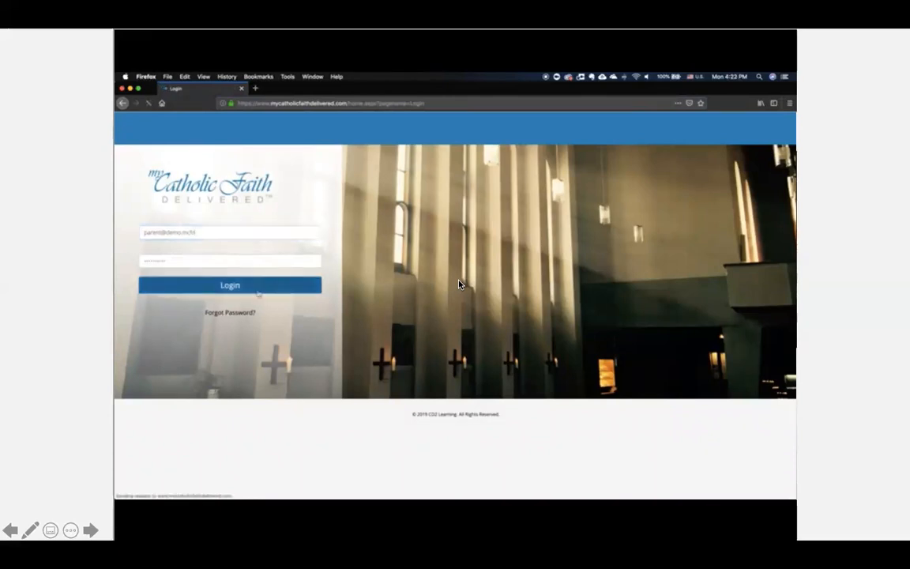
click(230, 285)
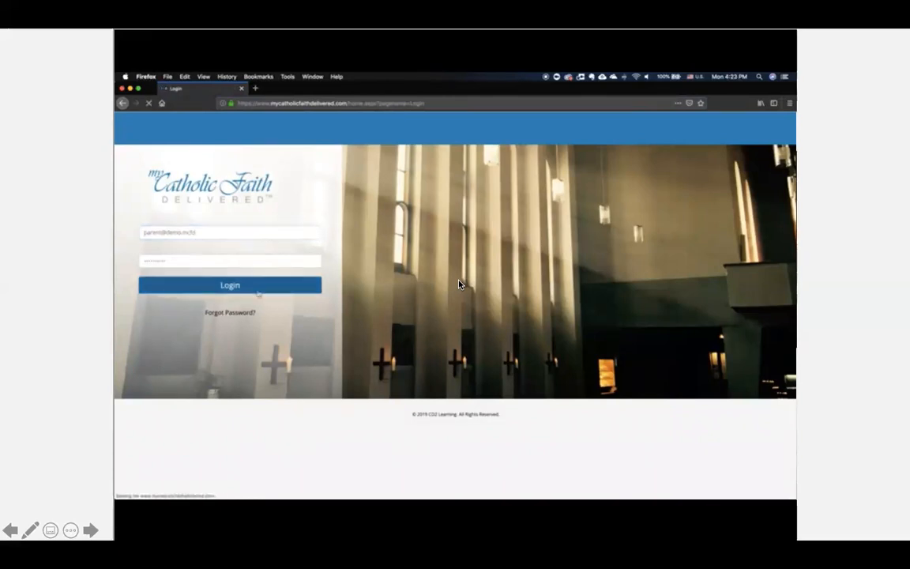
click(230, 285)
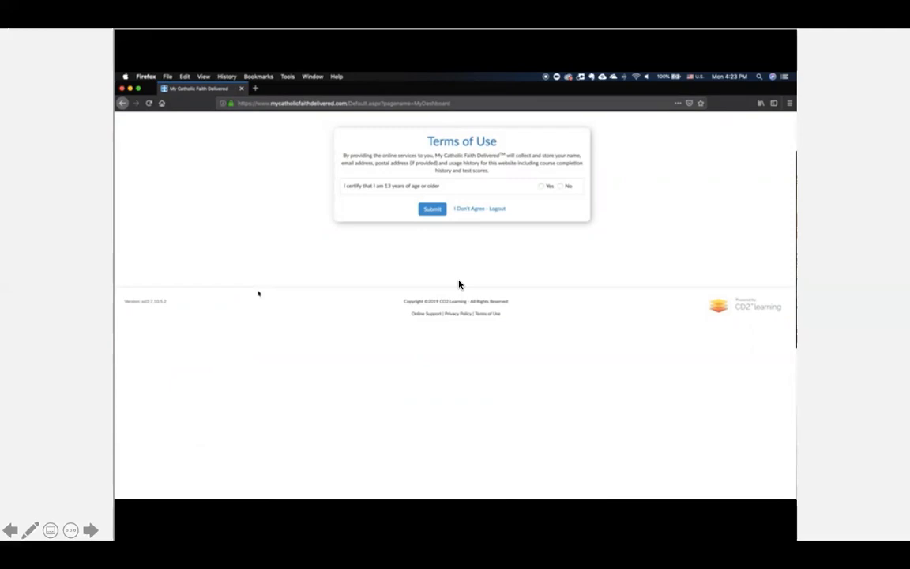
Certify age 13 or older, agree to the Terms and Privacy Policy, and submit
click(542, 185)
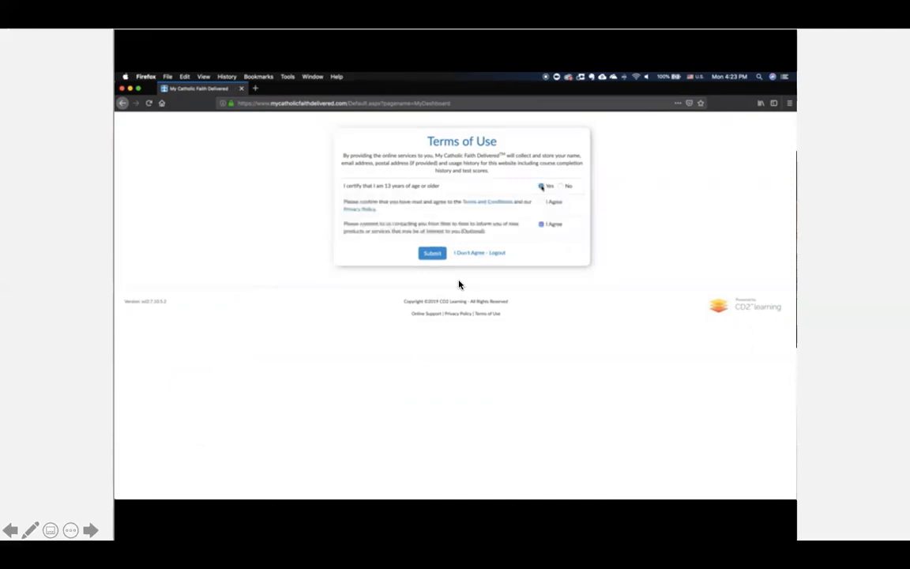
click(542, 185)
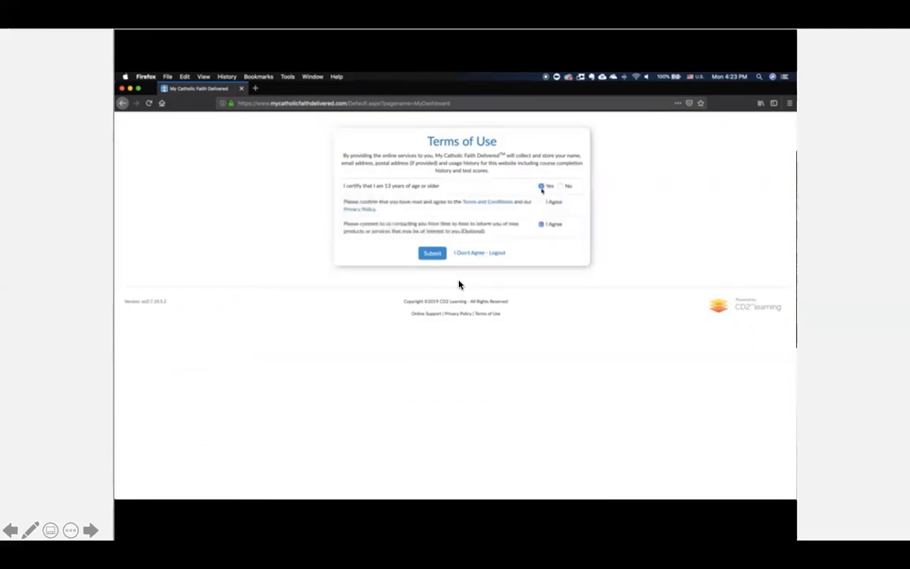
click(541, 201)
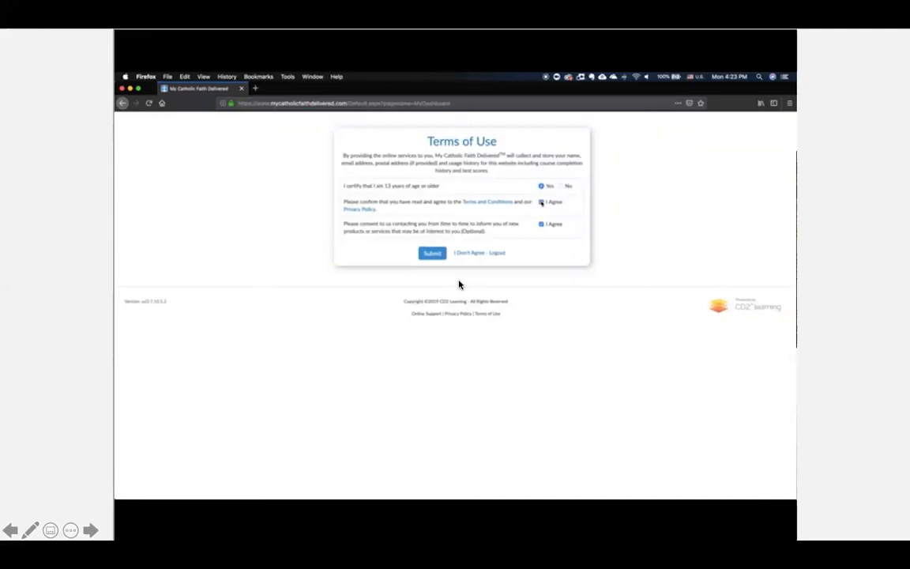
click(431, 252)
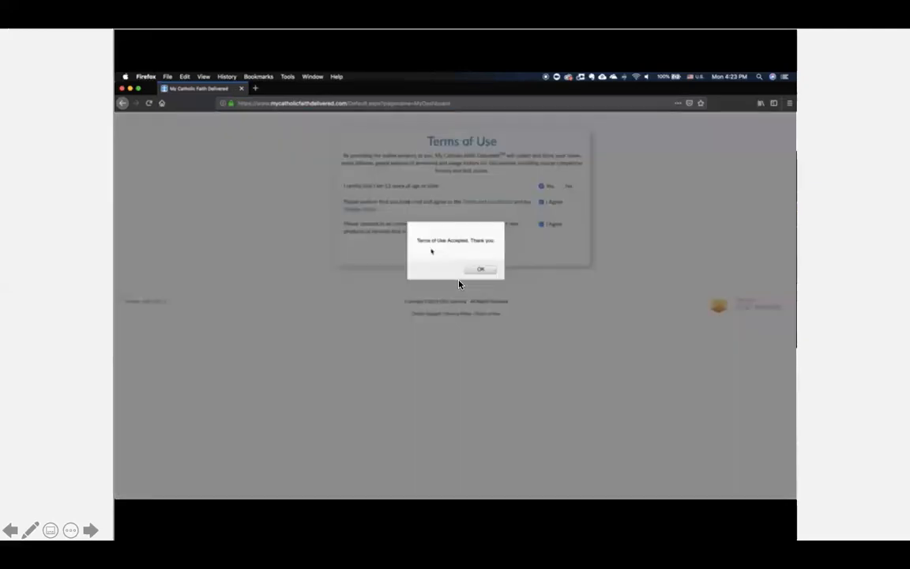
click(480, 269)
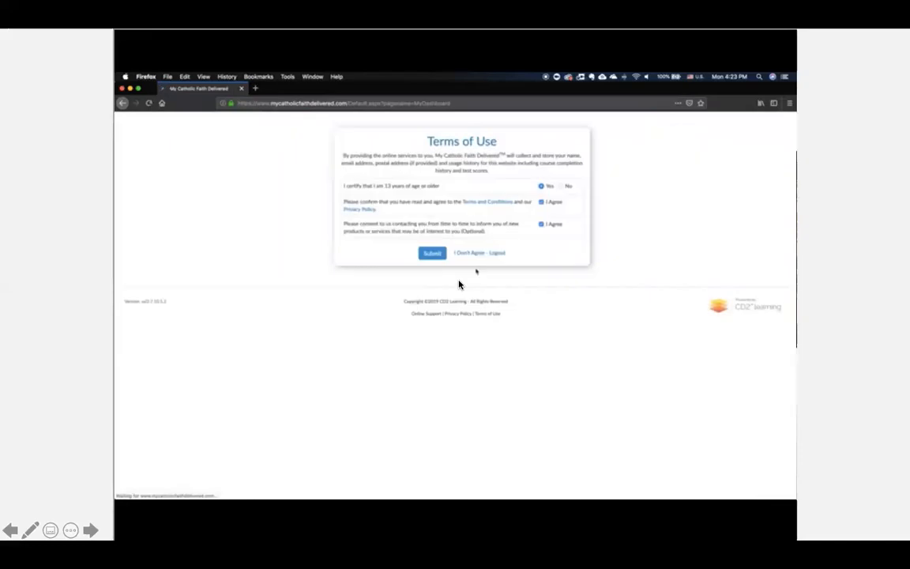
click(431, 253)
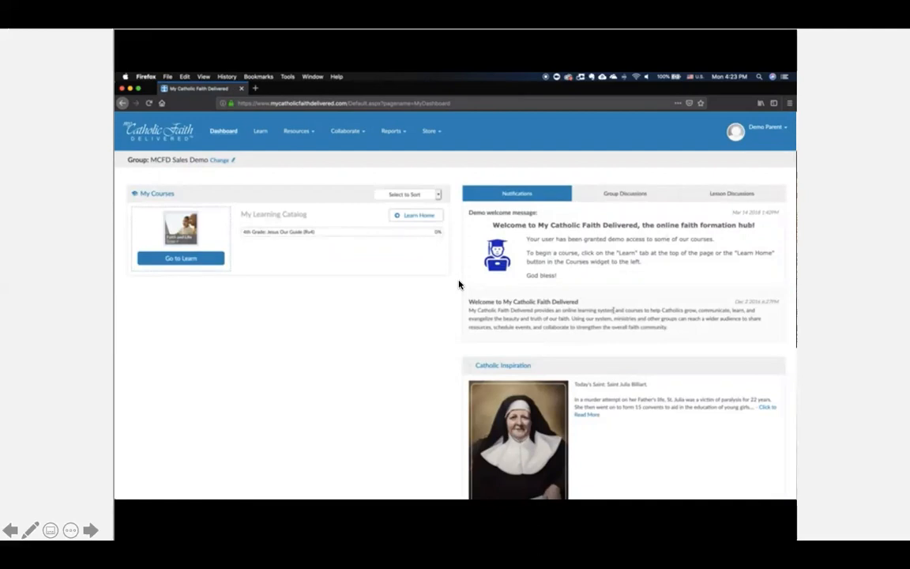
Scroll the dashboard to read the Saint Julia Billiart Catholic Inspiration story
scroll(down, 3)
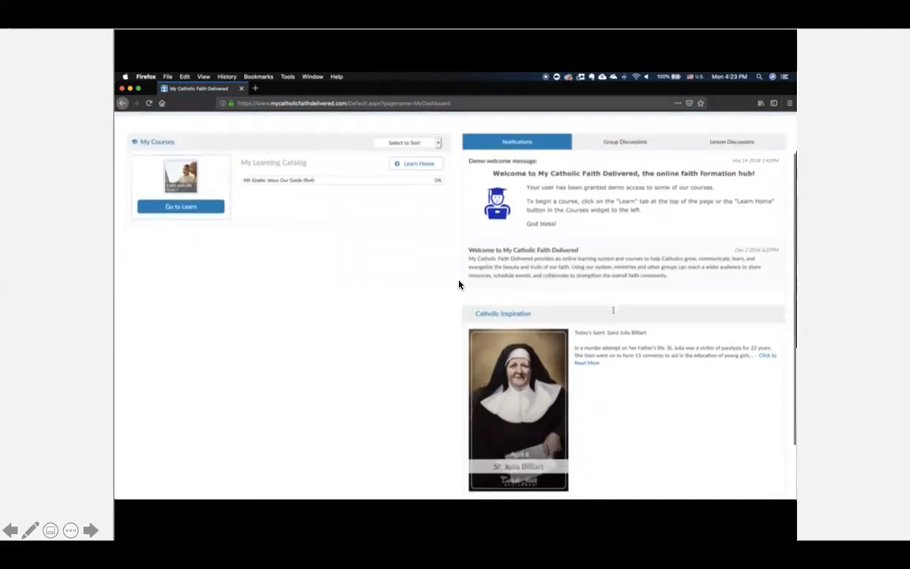
scroll(down, 3)
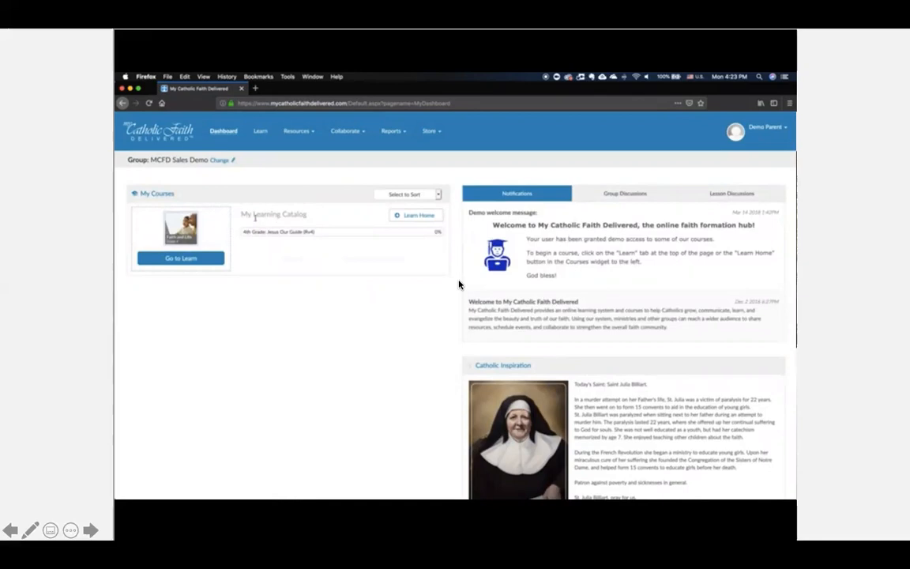
mouse_move(255, 225)
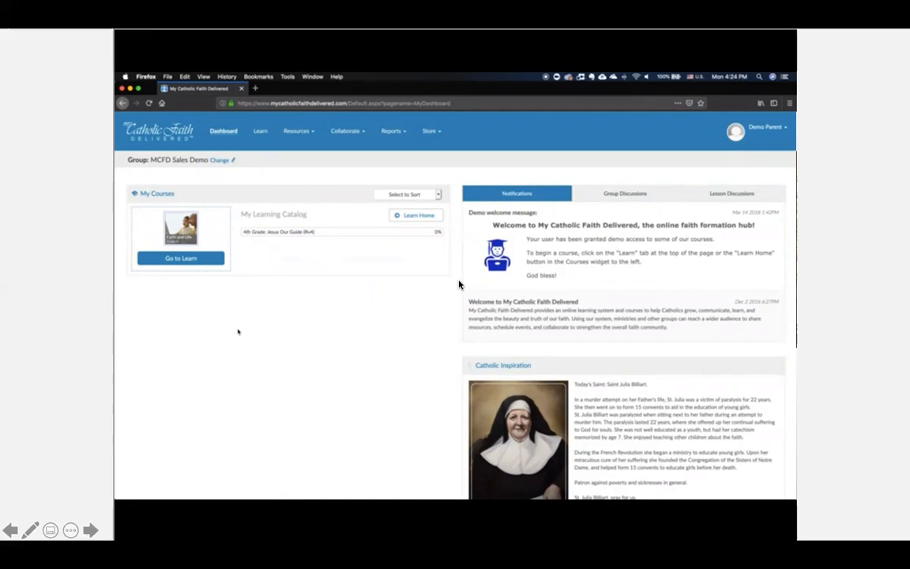
mouse_move(235, 296)
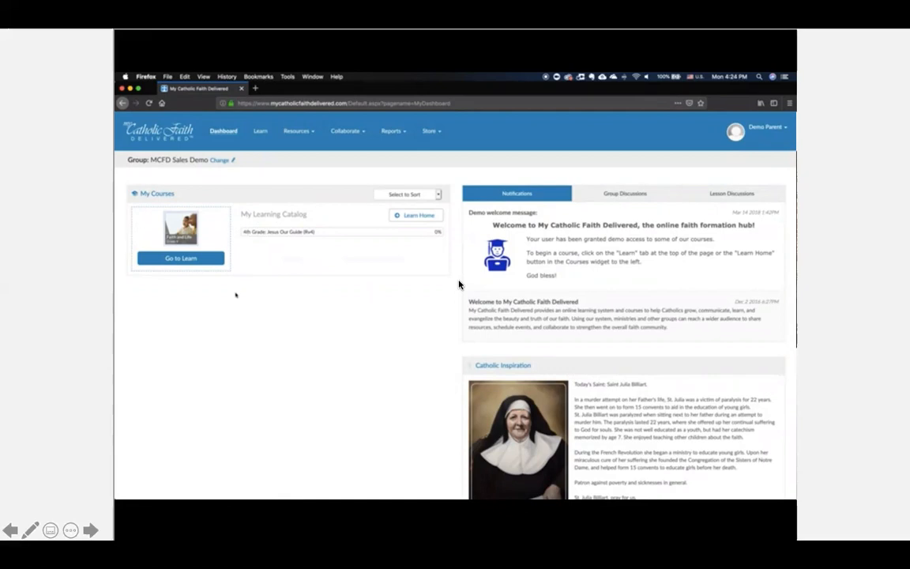
mouse_move(180, 258)
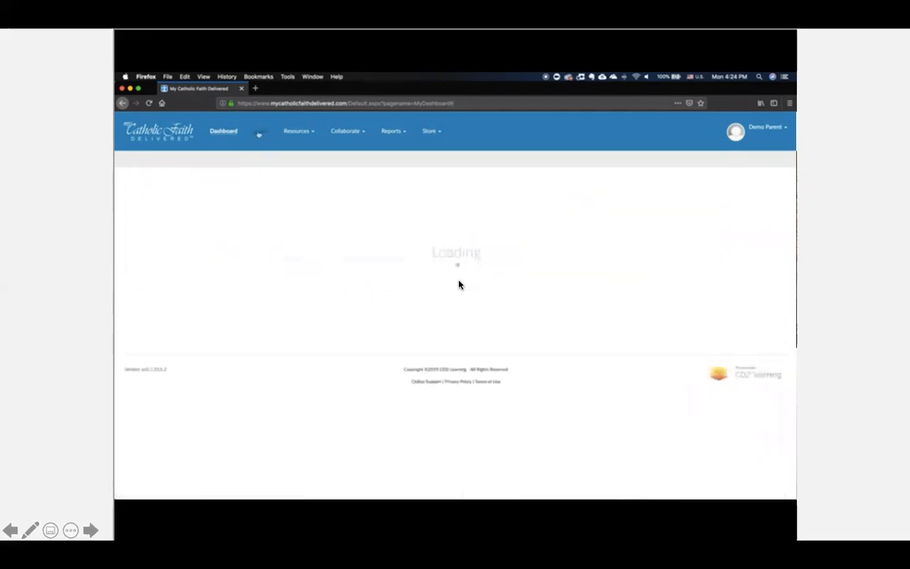
Begin the 4th Grade: Jesus Our Guide course from Learn and browse its lessons
click(260, 130)
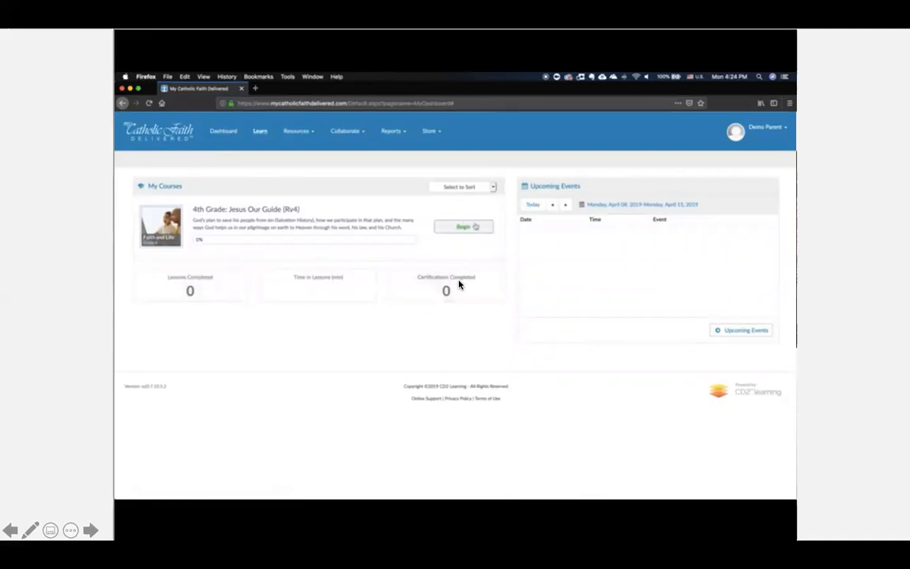
click(464, 227)
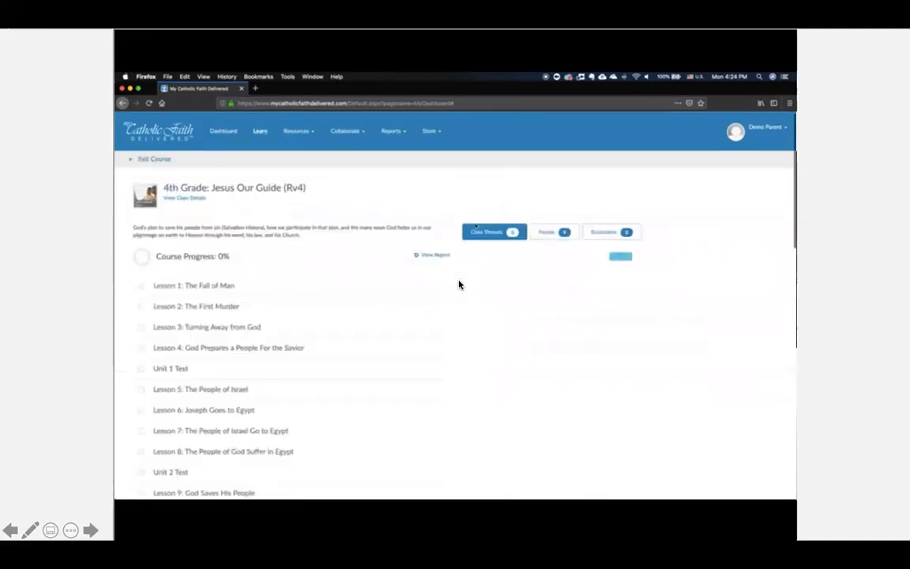
click(488, 231)
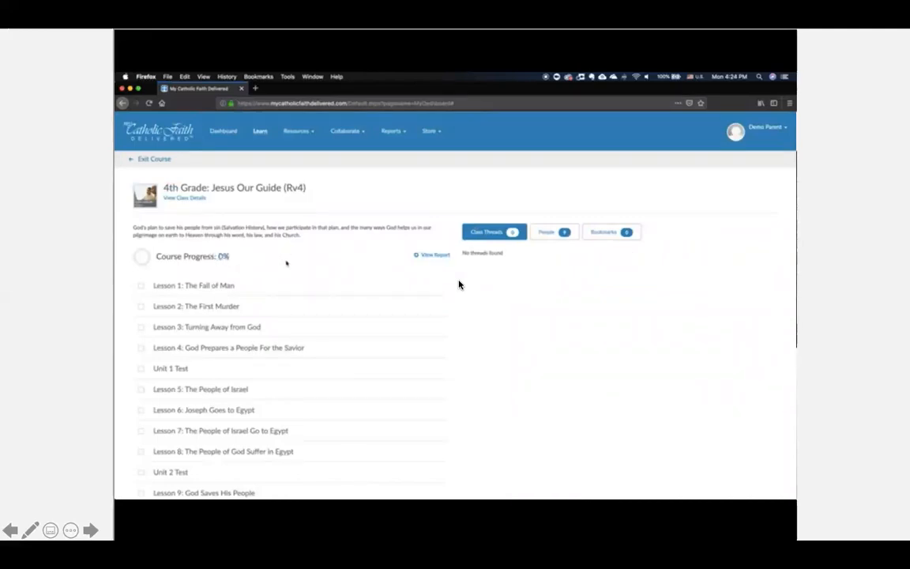
scroll(down, 3)
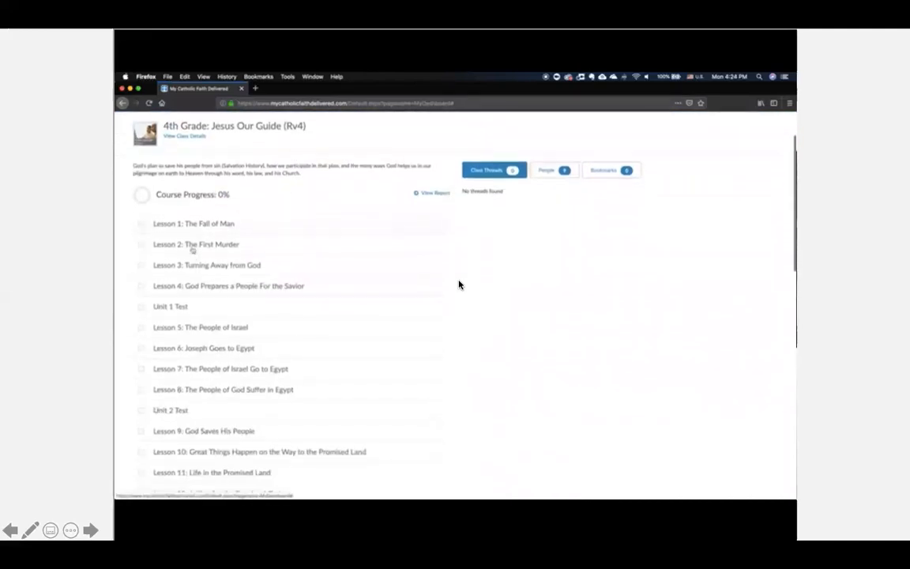
scroll(down, 3)
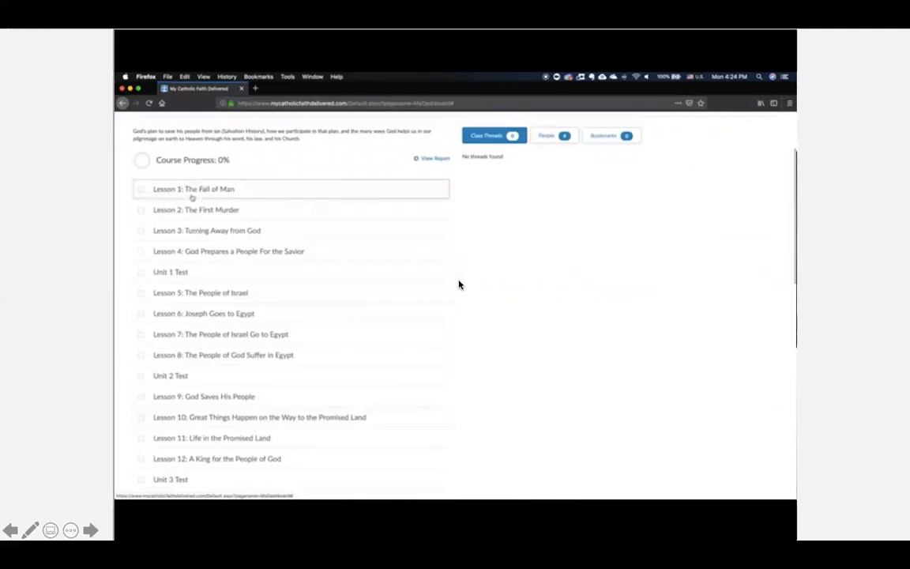
Open Lesson 1: The Fall of Man and page forward to the Pre-Assessment
click(194, 189)
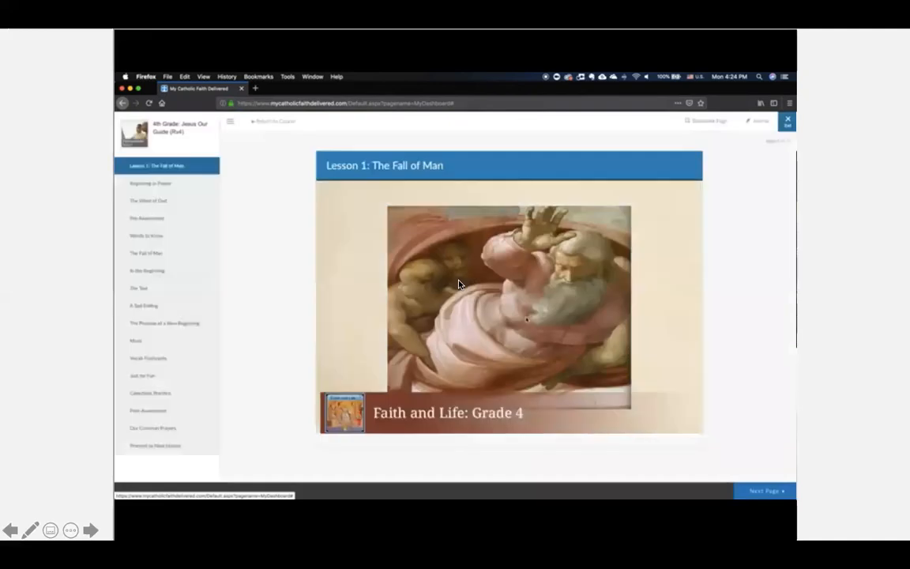
mouse_move(290, 203)
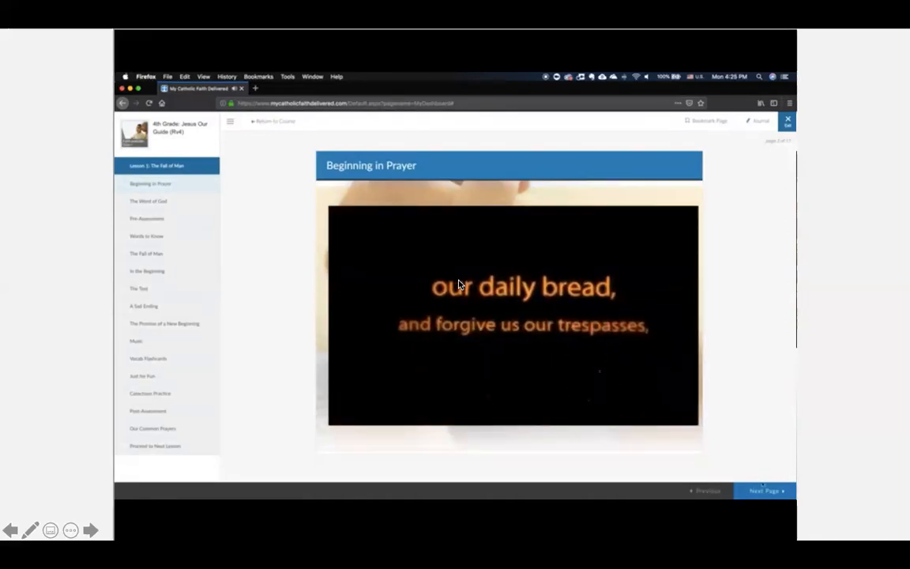
click(763, 491)
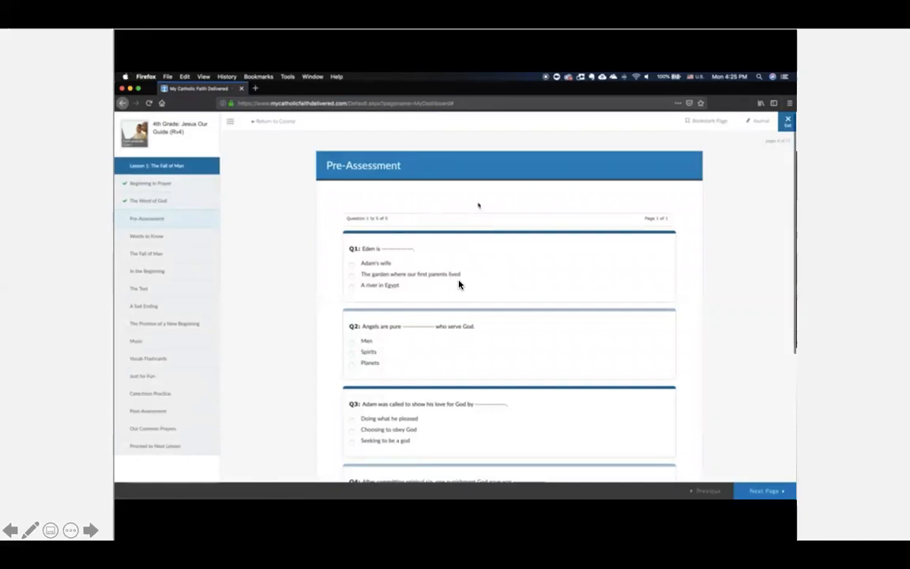
Page past the Pre-Assessment and Words to Know to The Fall of Man reading
scroll(down, 3)
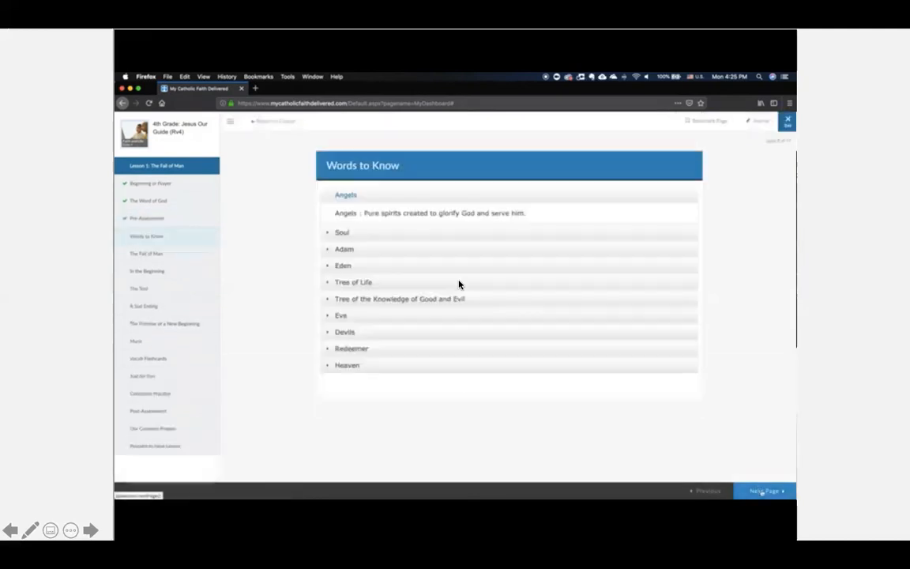
click(343, 249)
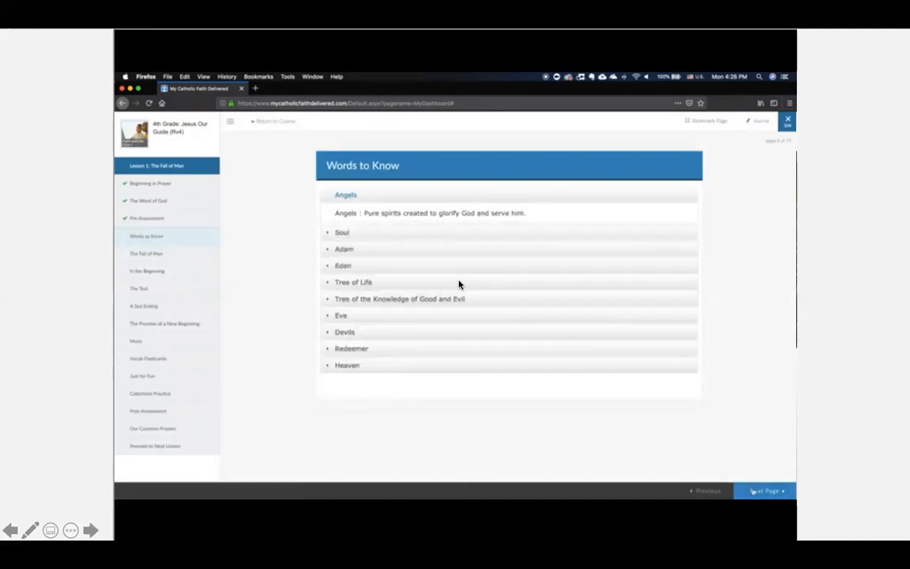
click(763, 490)
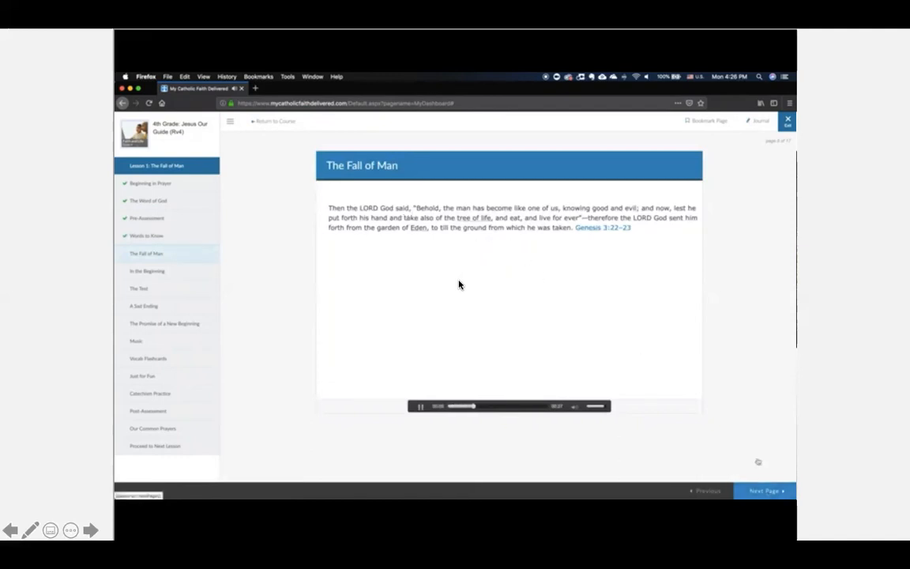
click(763, 491)
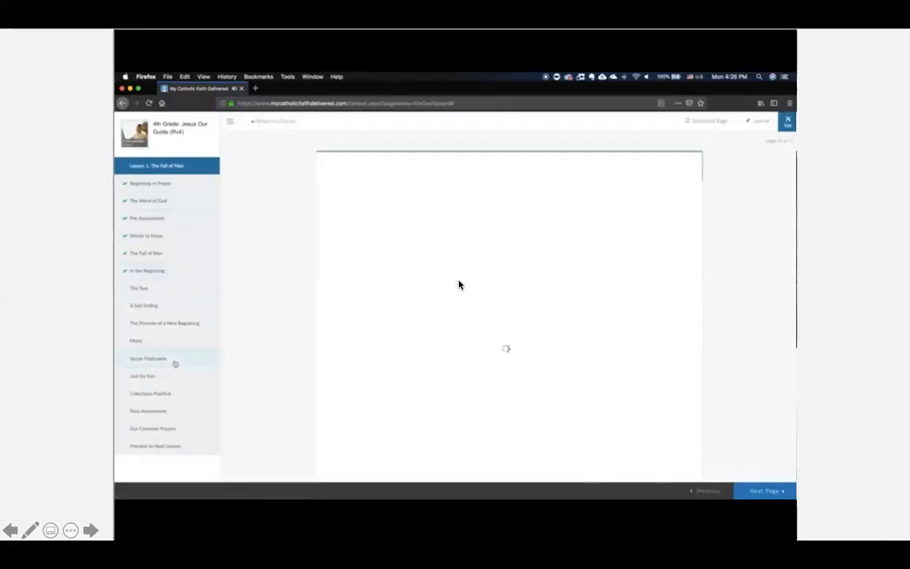
Go through Vocab Flashcards to Just for Fun and start the Ready, Set, Go! race
click(148, 359)
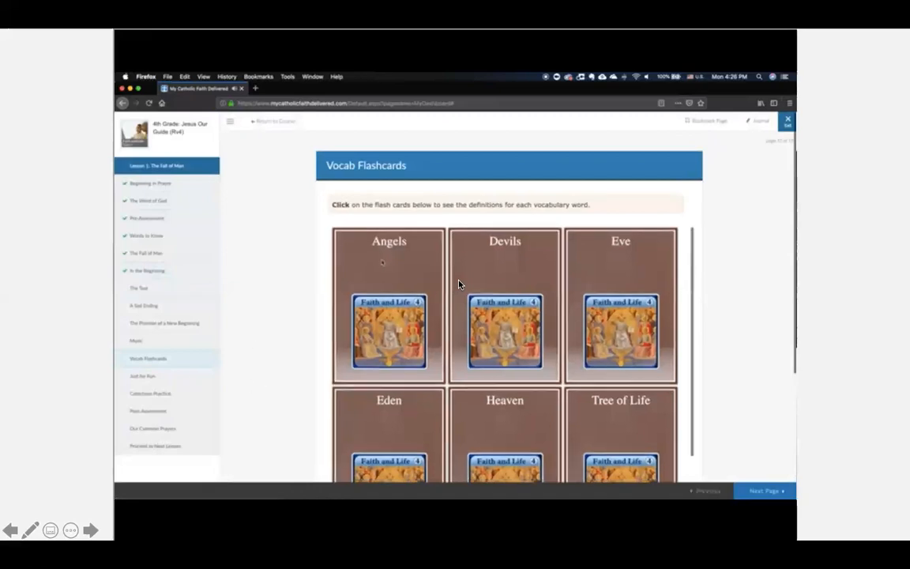
click(389, 331)
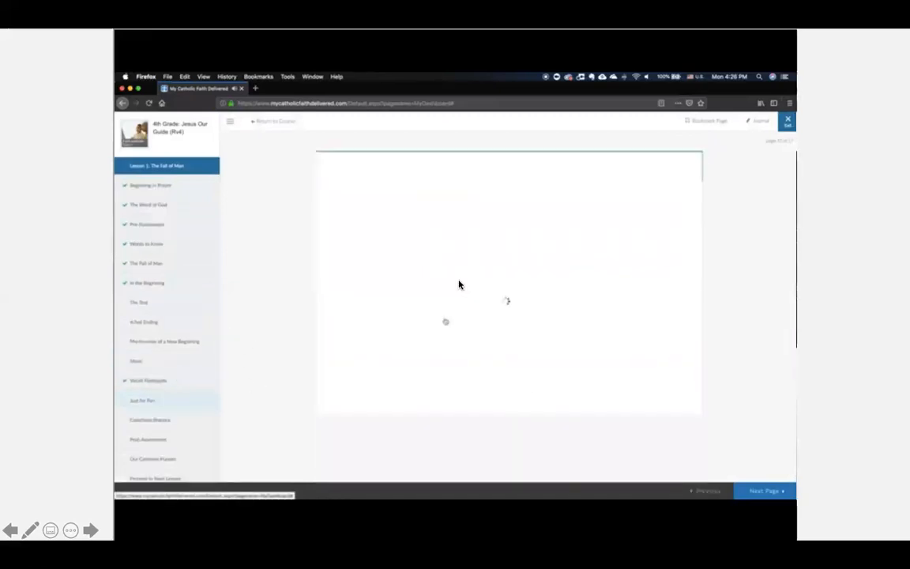
click(143, 400)
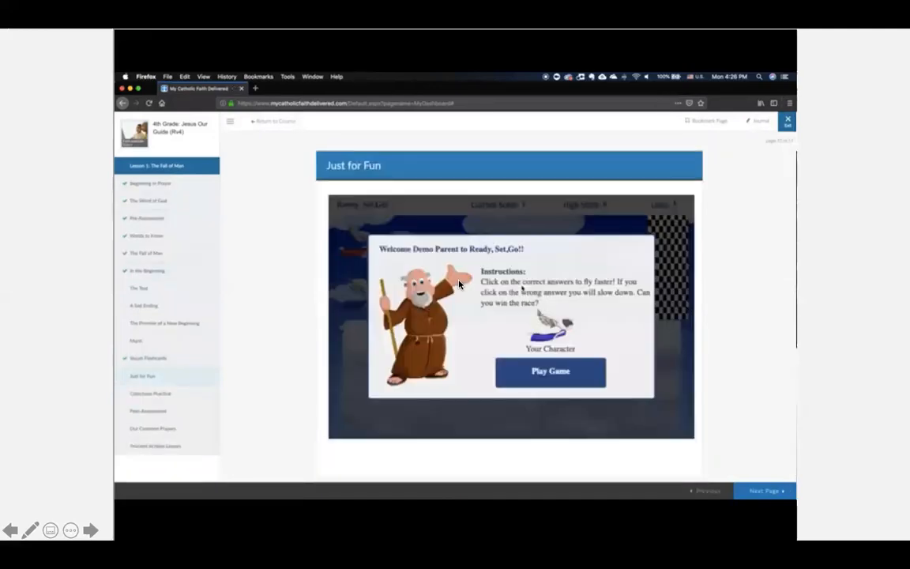
click(550, 371)
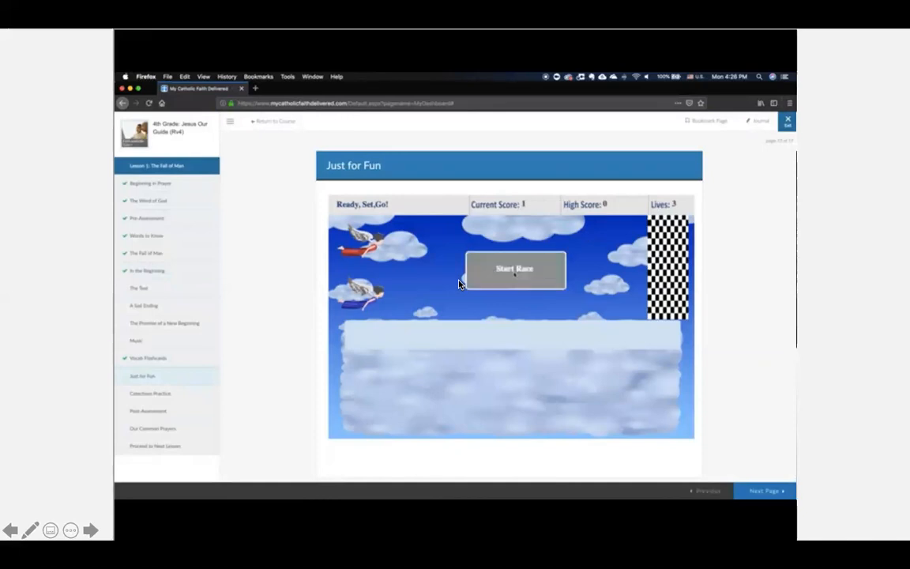
click(515, 268)
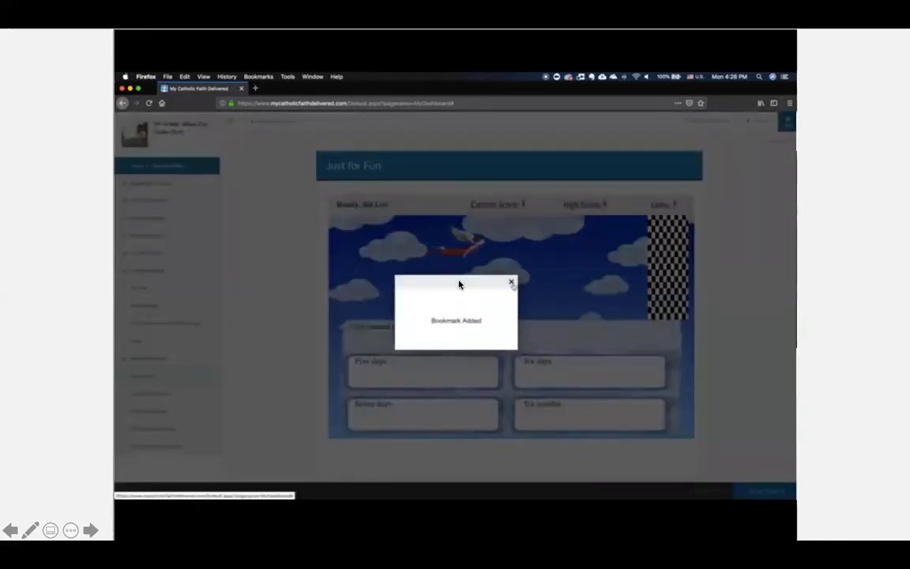
Dismiss the Bookmark Added confirmation popup
click(512, 282)
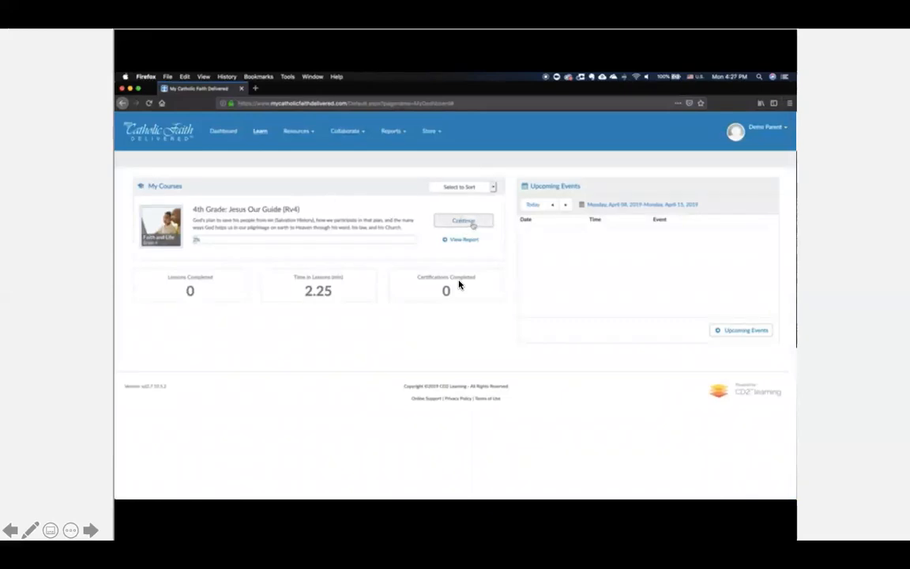
Continue the 4th Grade course, review its 2% progress lessons, and open Reports
click(463, 221)
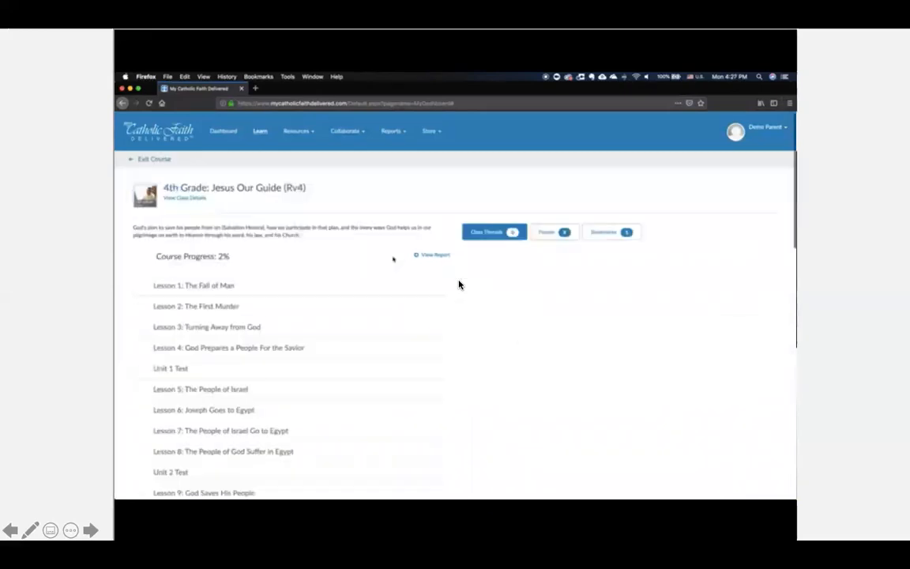
click(487, 231)
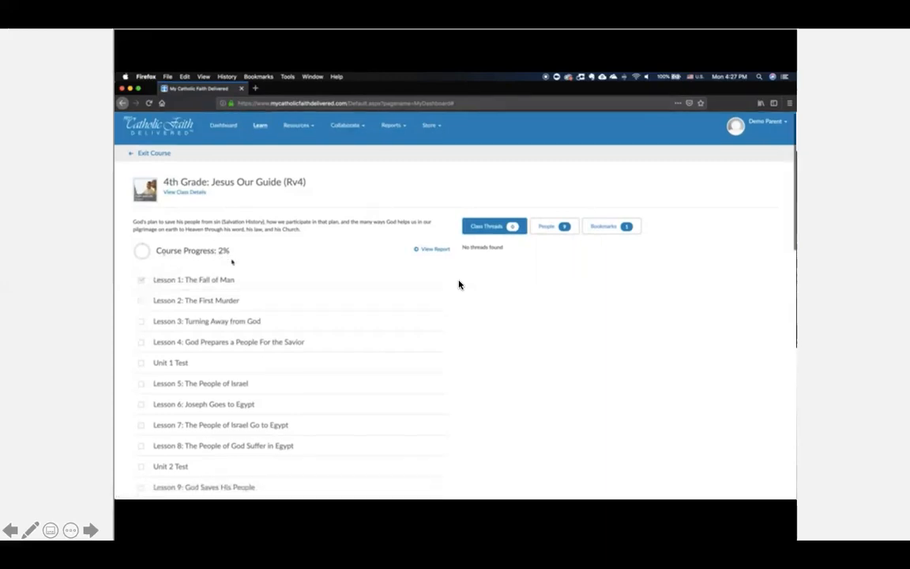
scroll(down, 3)
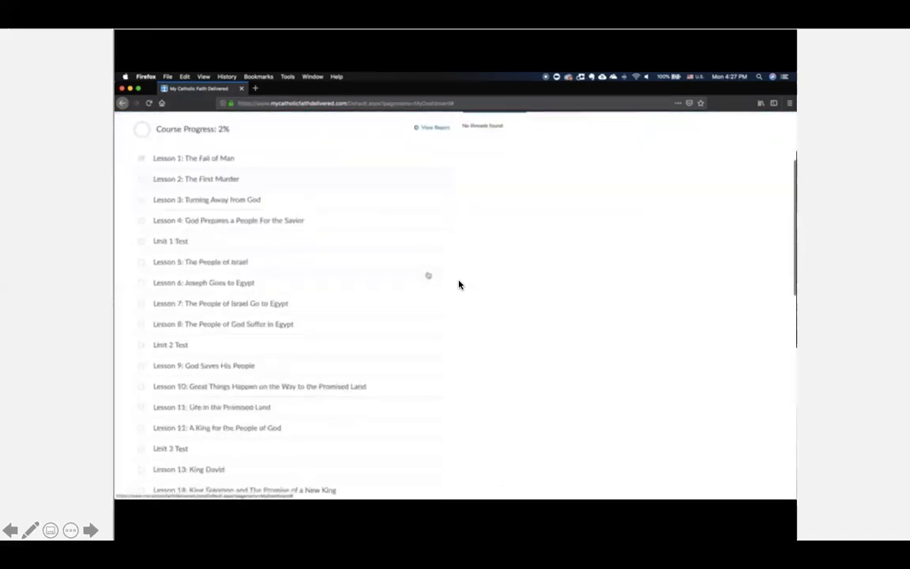
scroll(down, 3)
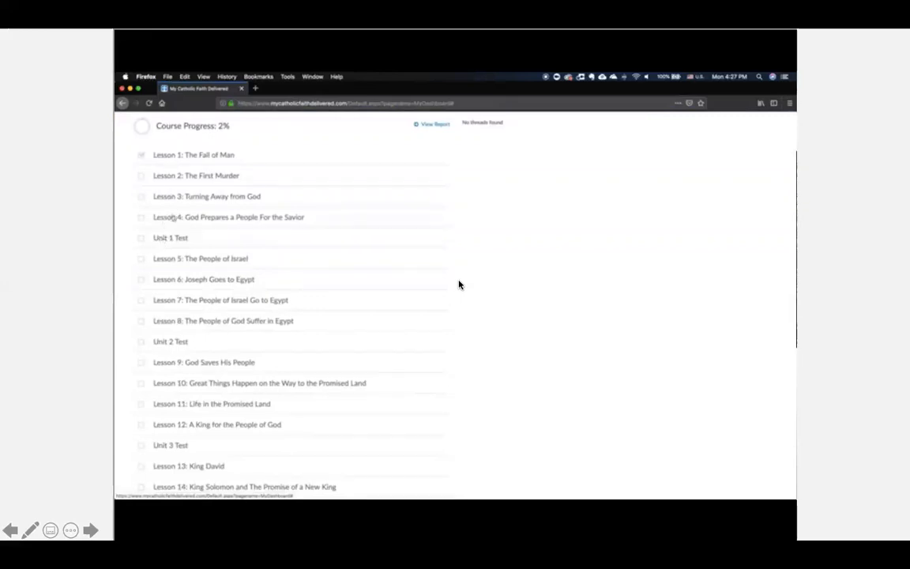
mouse_move(202, 241)
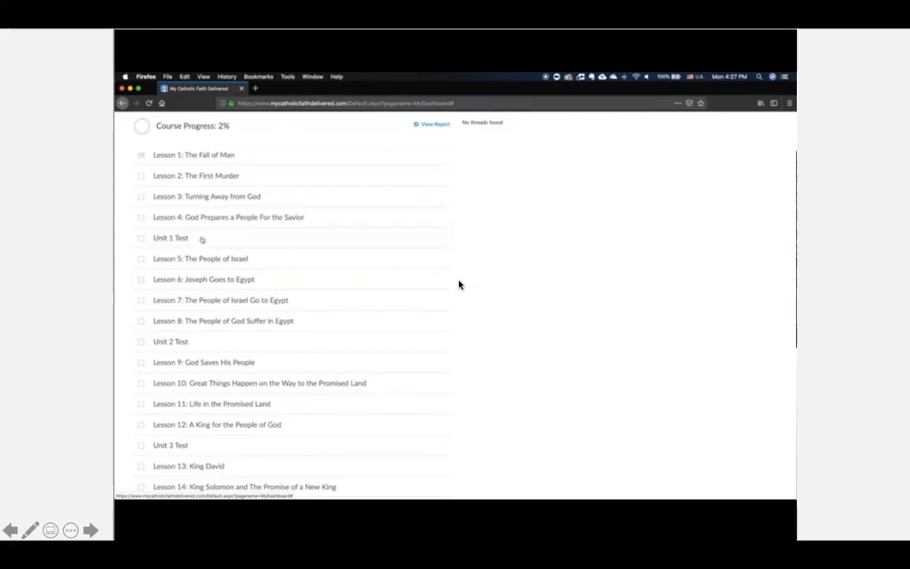
mouse_move(192, 216)
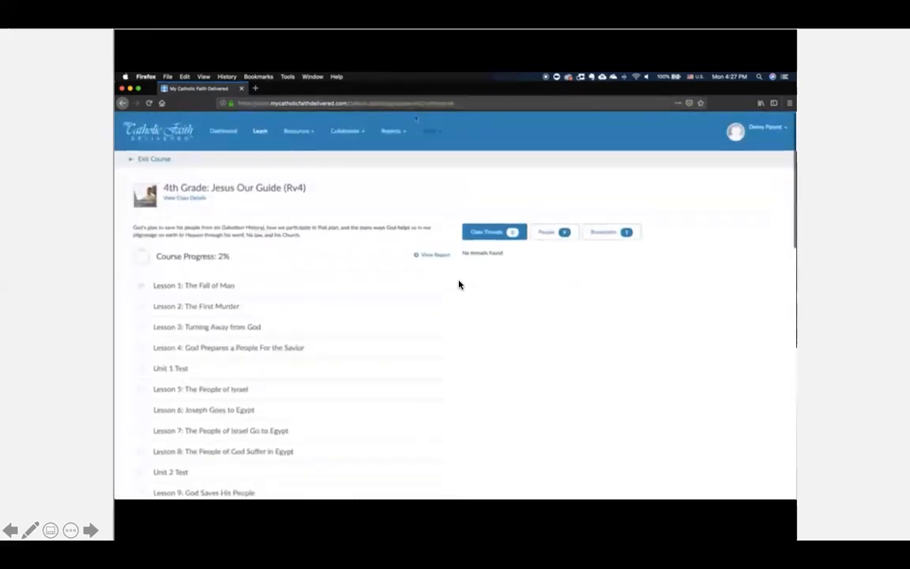
click(391, 131)
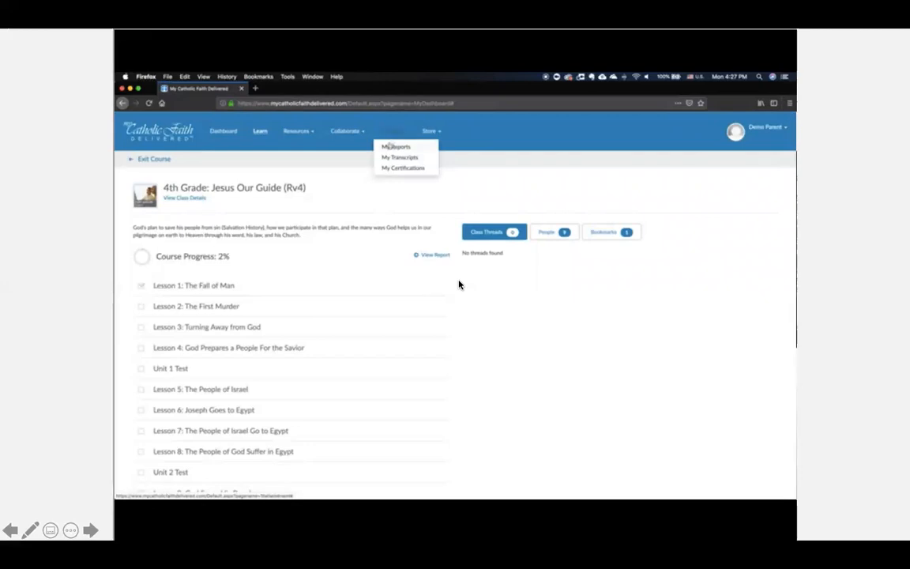
Open the 4th Grade lesson report showing Lesson 1 at 2.25 minutes and 83% status
click(395, 146)
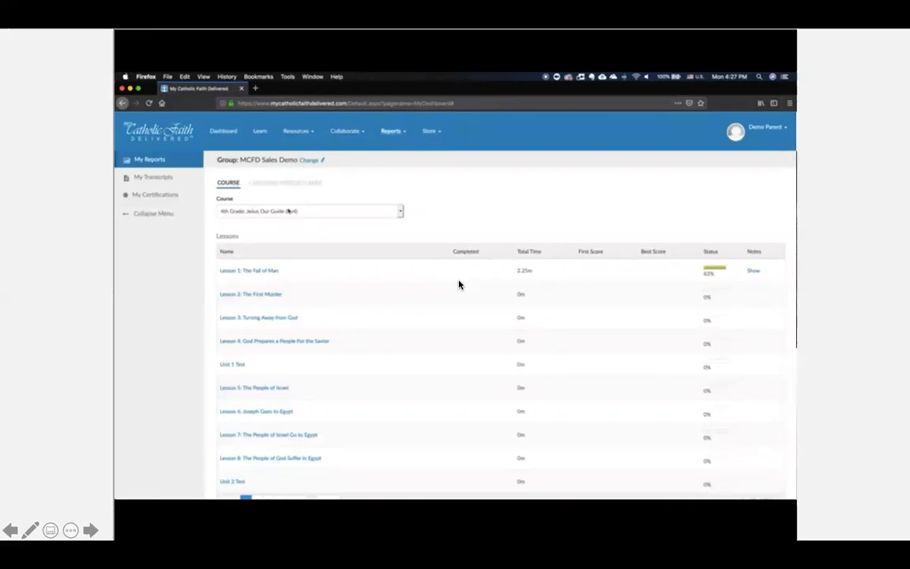
scroll(down, 3)
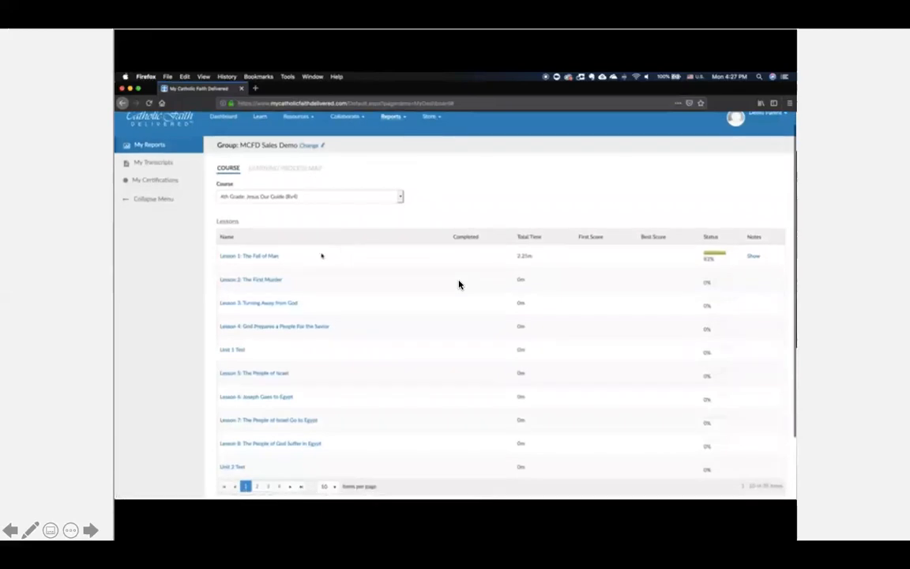
mouse_move(522, 263)
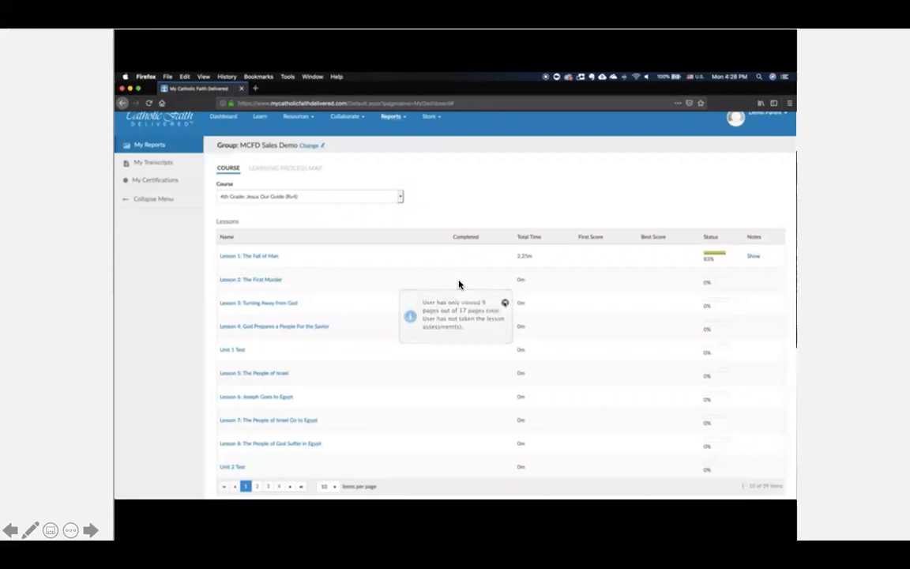
mouse_move(644, 272)
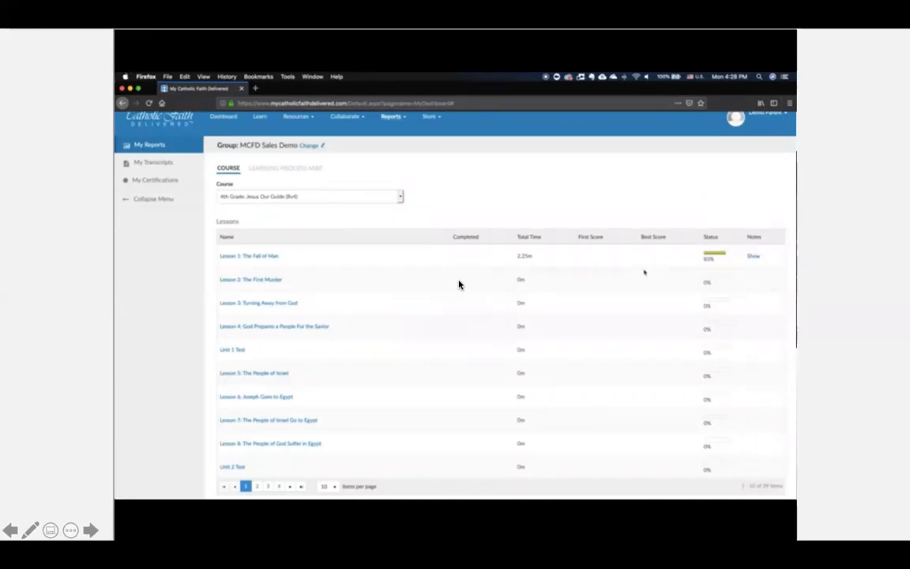
mouse_move(592, 251)
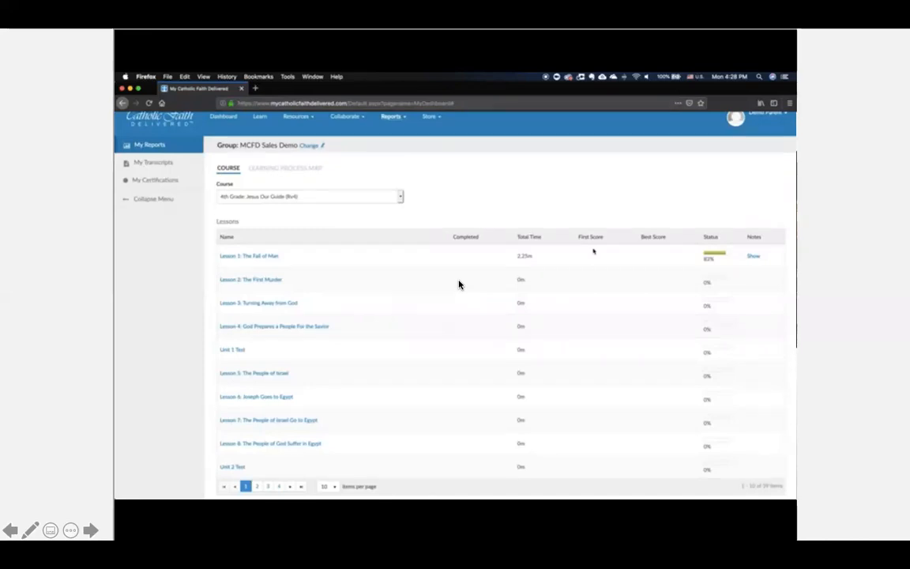
mouse_move(591, 284)
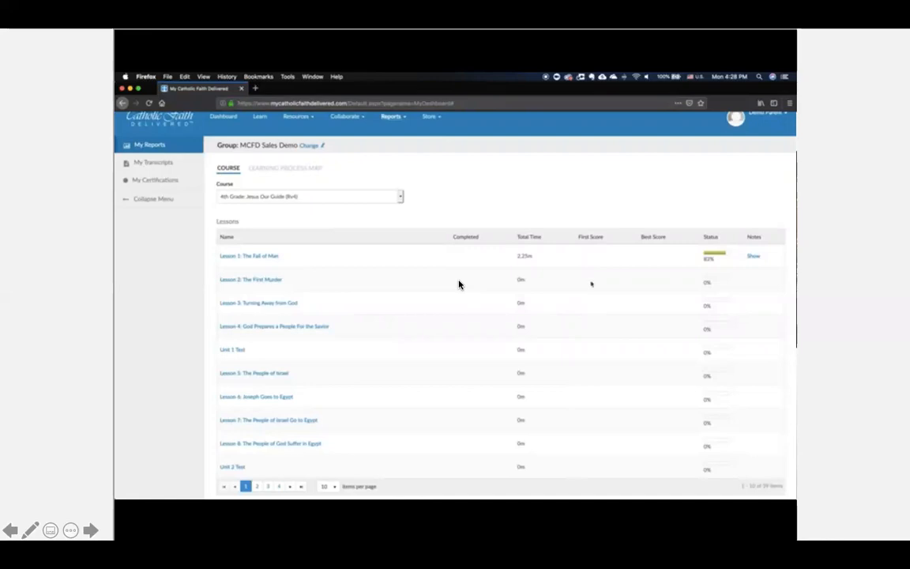
mouse_move(588, 421)
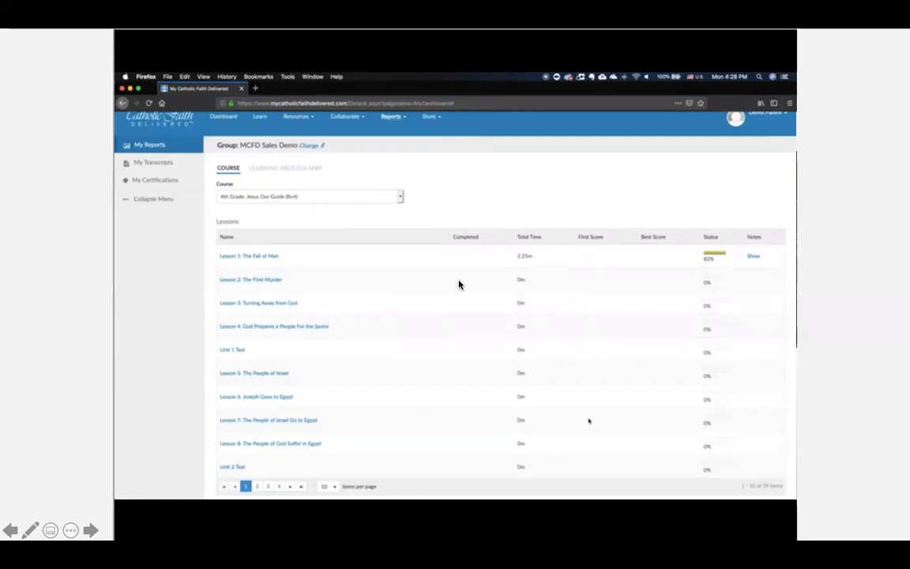
mouse_move(601, 335)
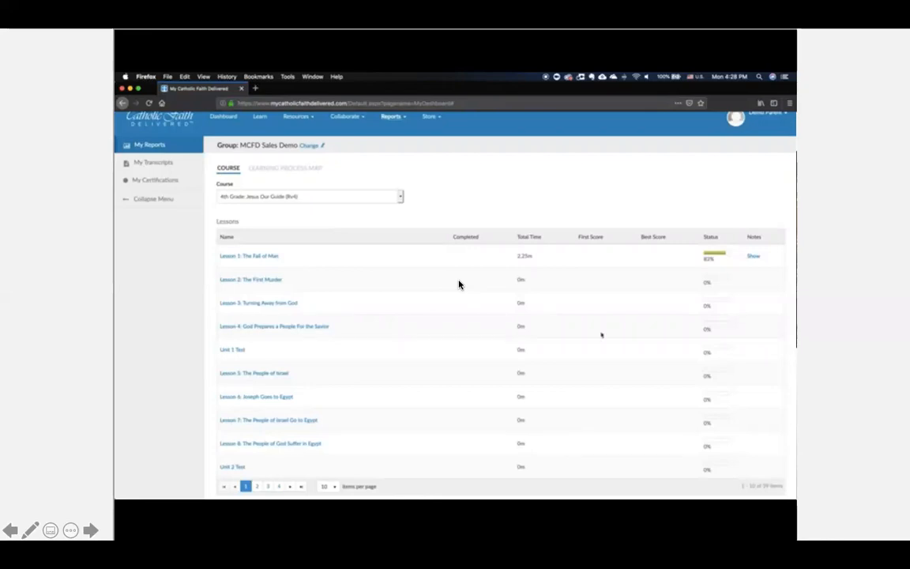
mouse_move(646, 278)
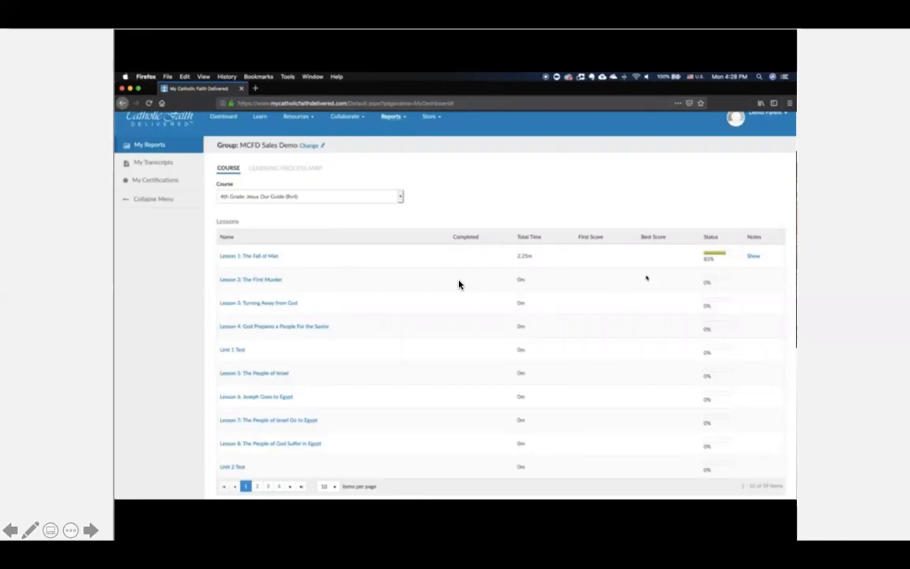
mouse_move(650, 256)
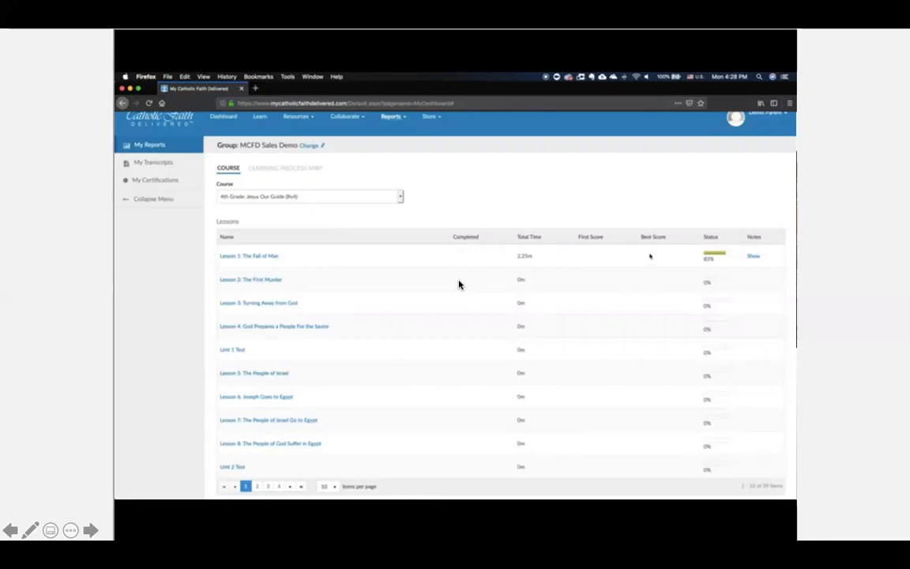
mouse_move(587, 255)
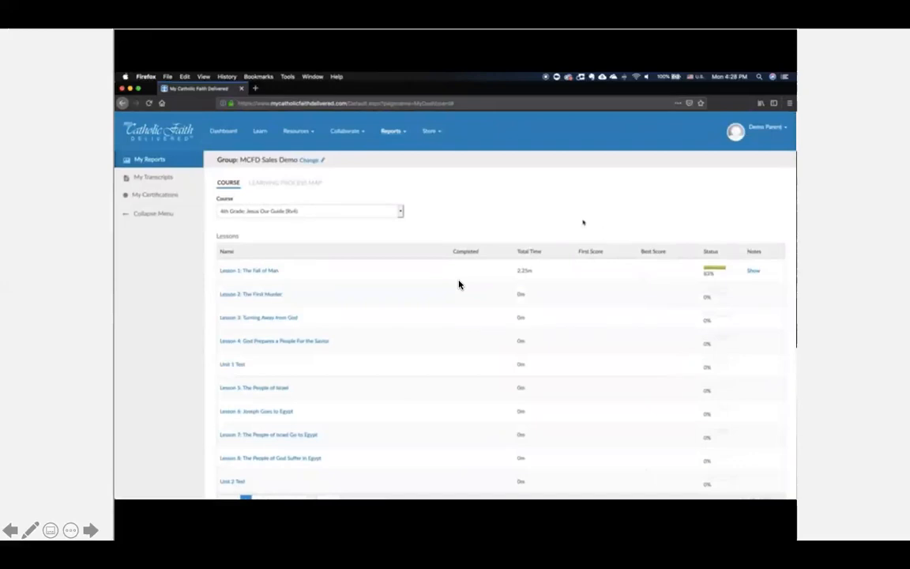
mouse_move(559, 214)
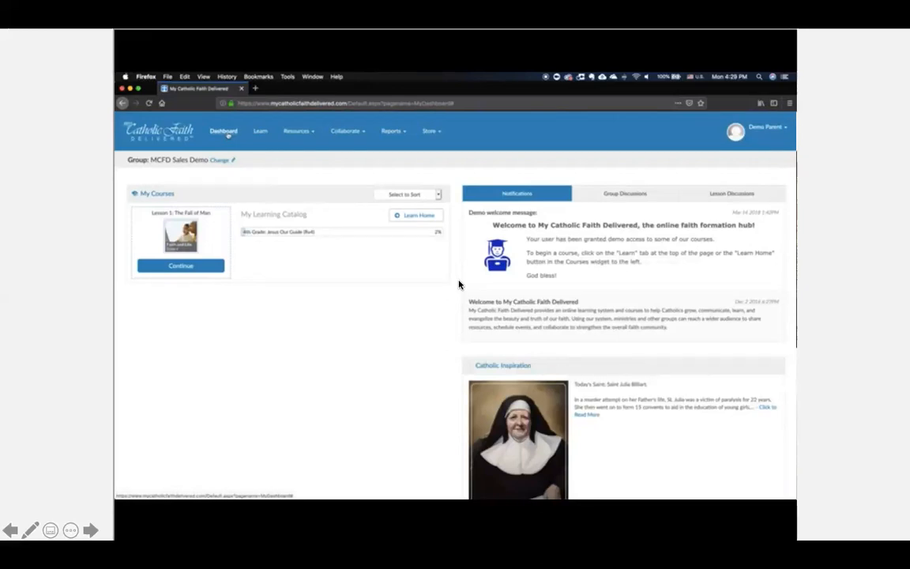
mouse_move(87, 376)
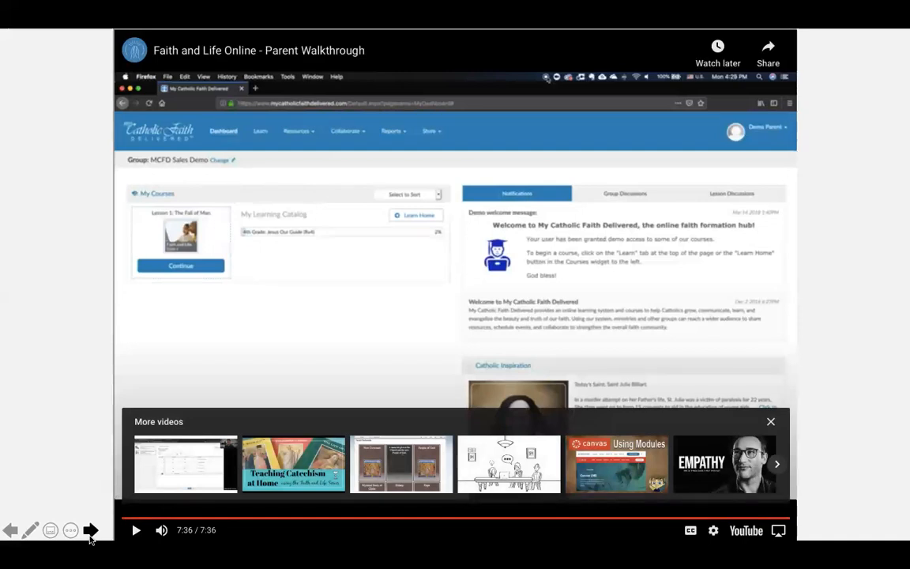
mouse_move(77, 442)
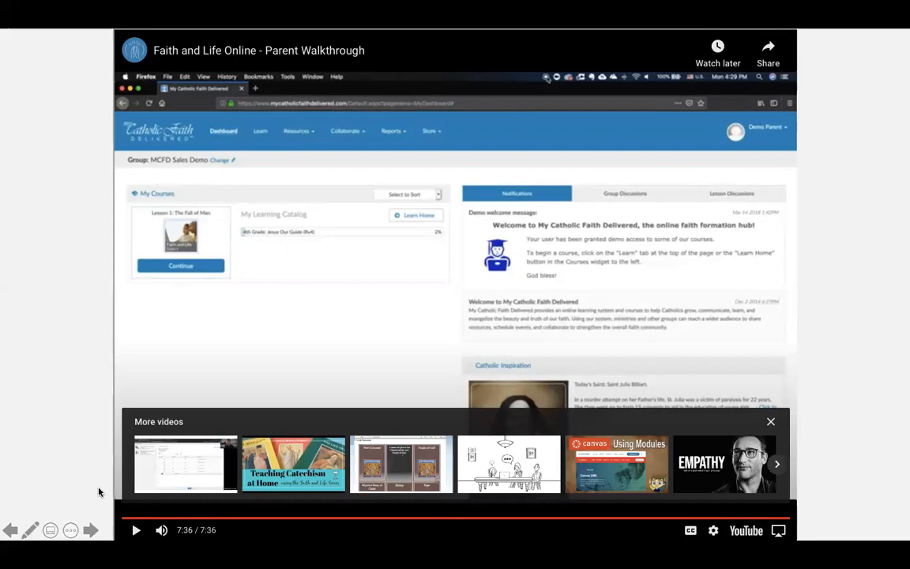
mouse_move(83, 527)
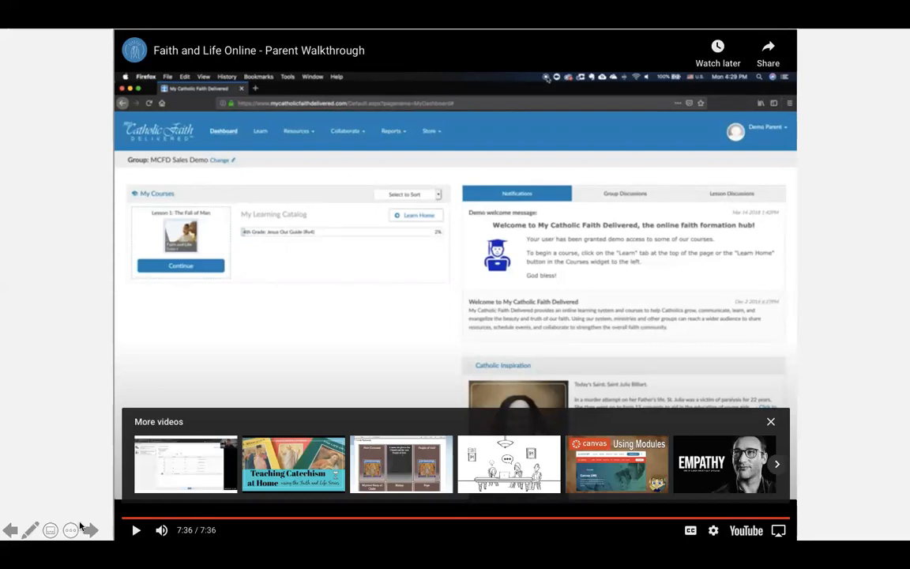